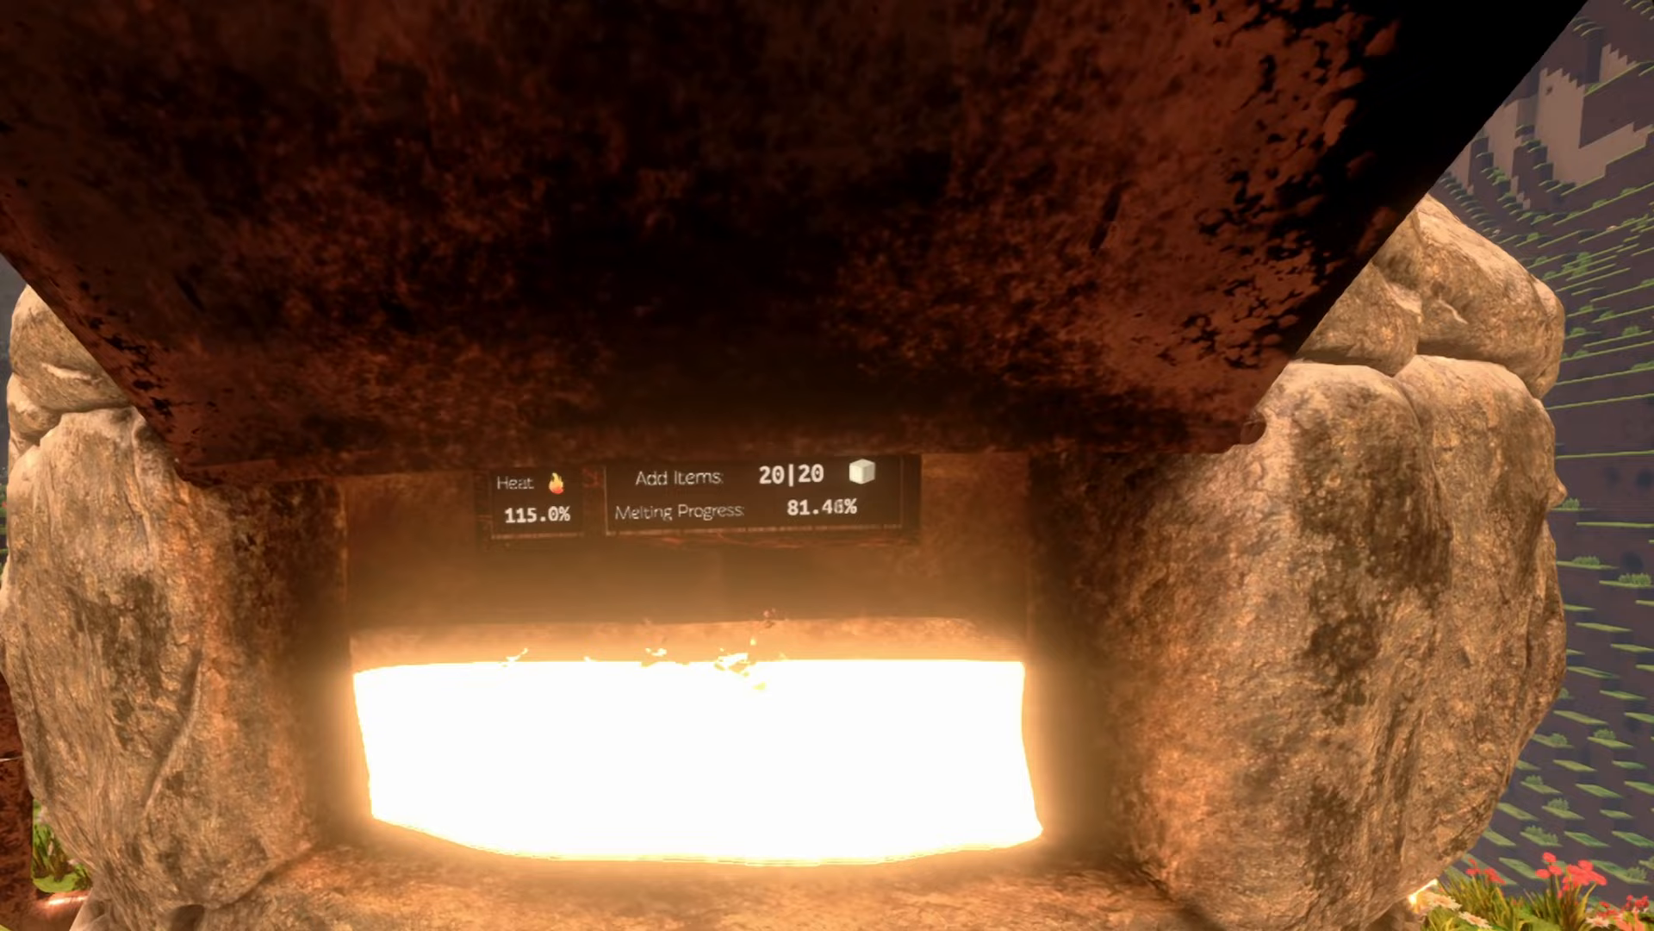
mouse_move(827, 465)
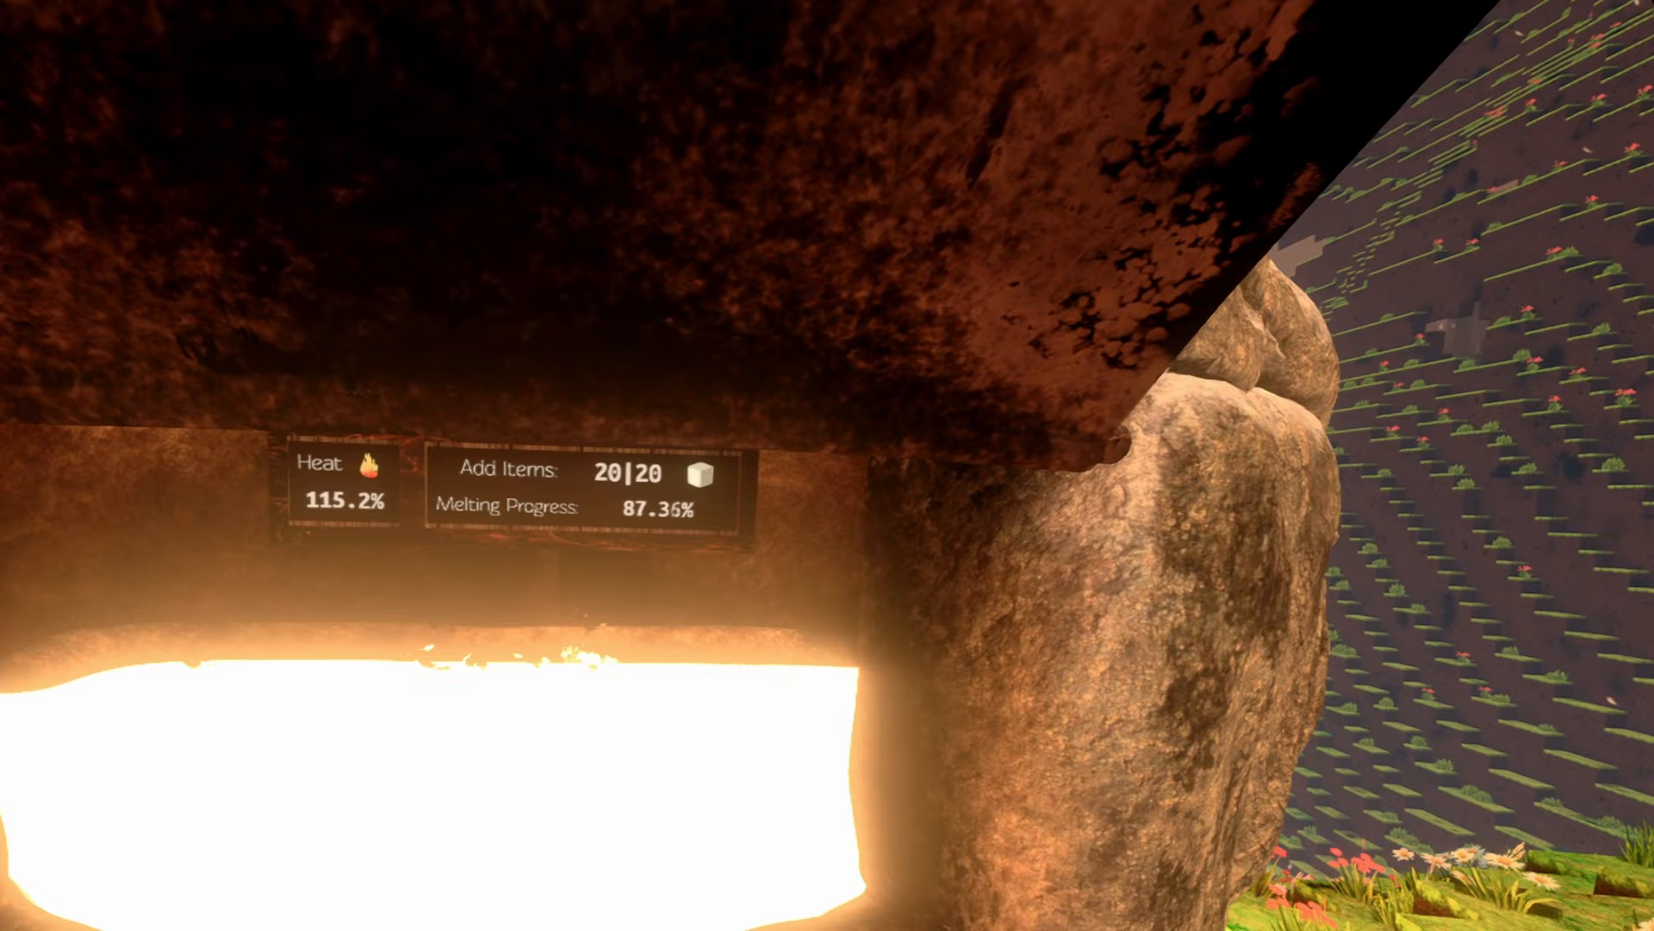